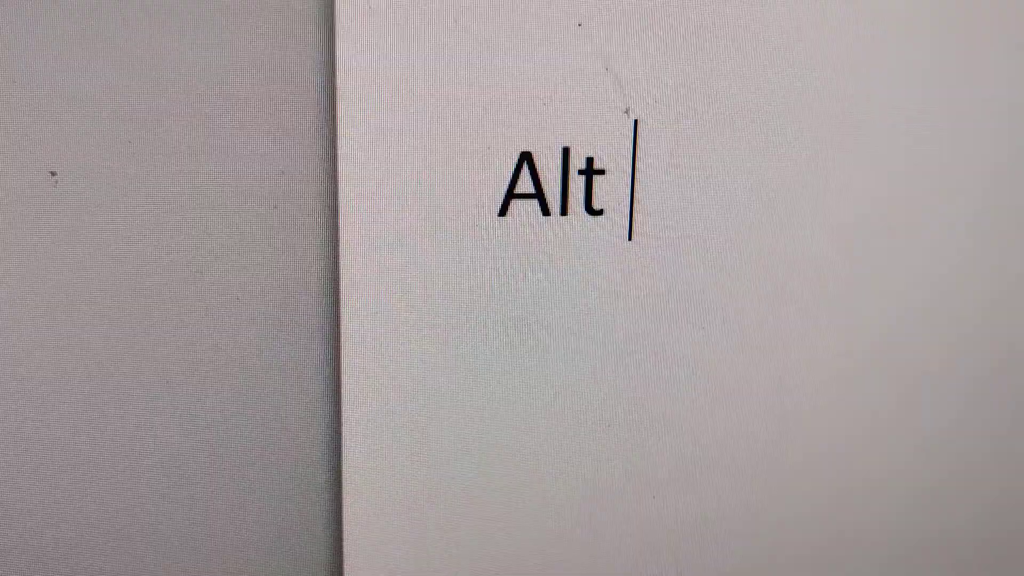
type("68")
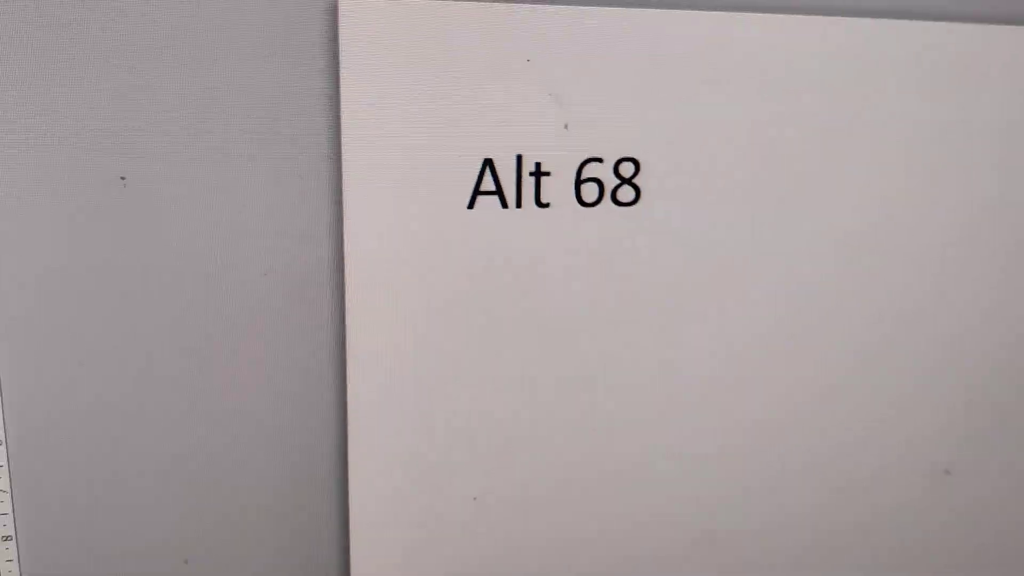